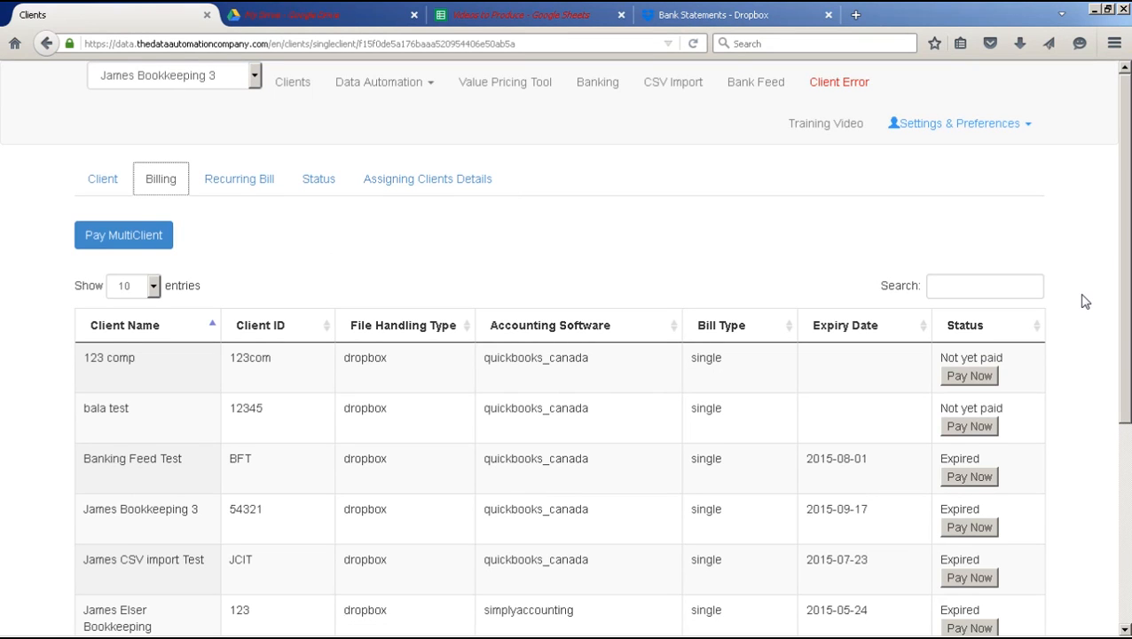
pyautogui.moveTo(1118, 223)
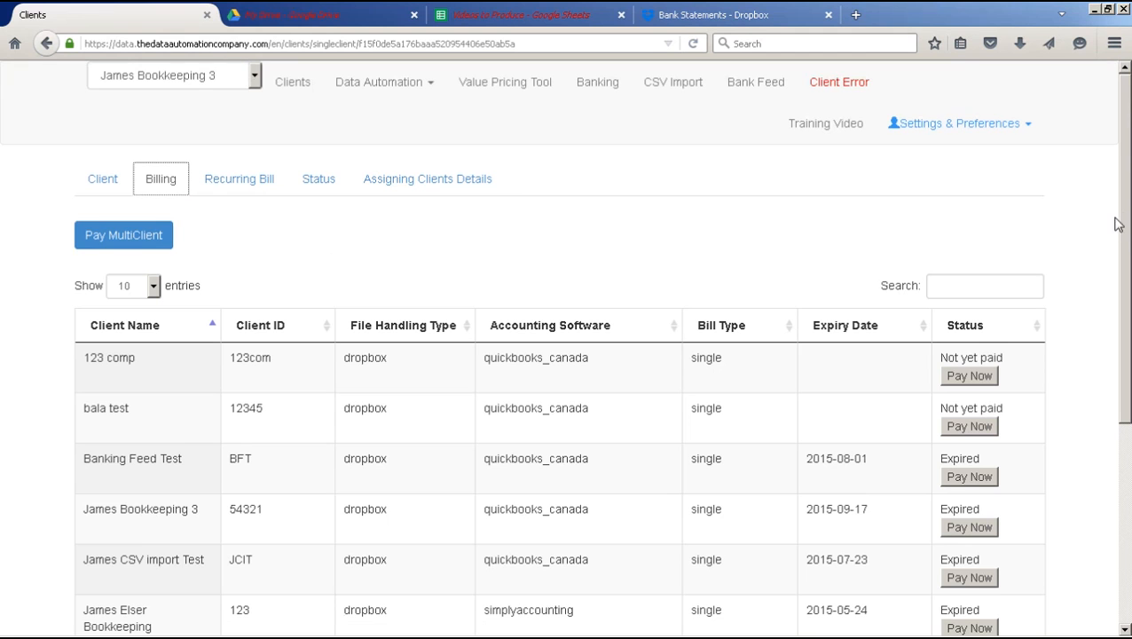
# - Start payment for the unpaid client '123 comp' via its Pay Now row action
pyautogui.scroll(-3)
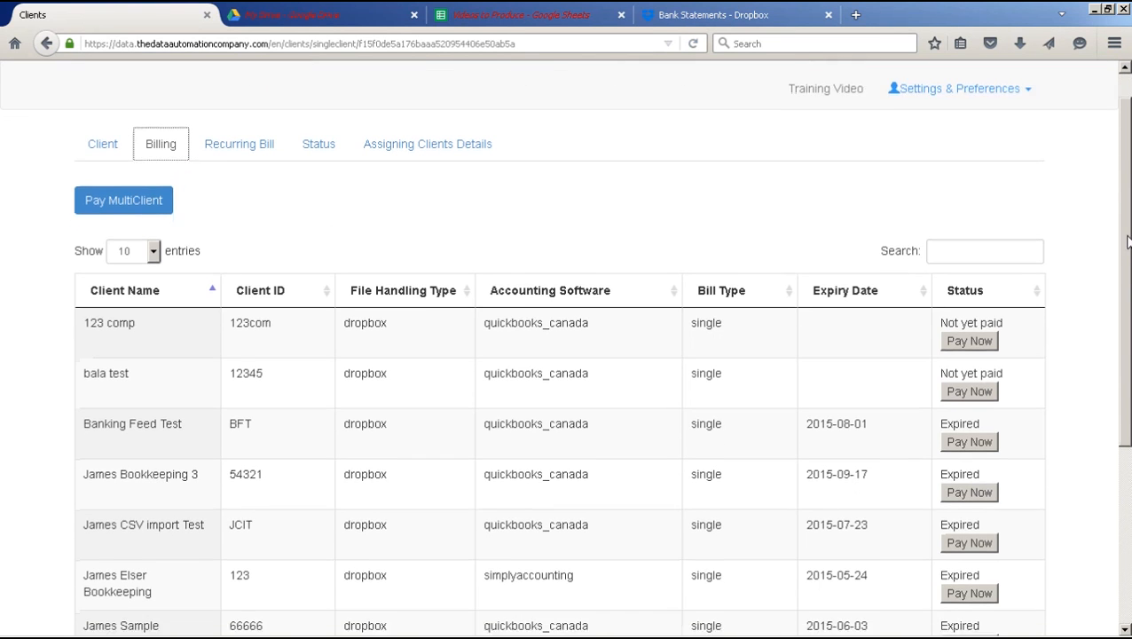
pyautogui.scroll(-3)
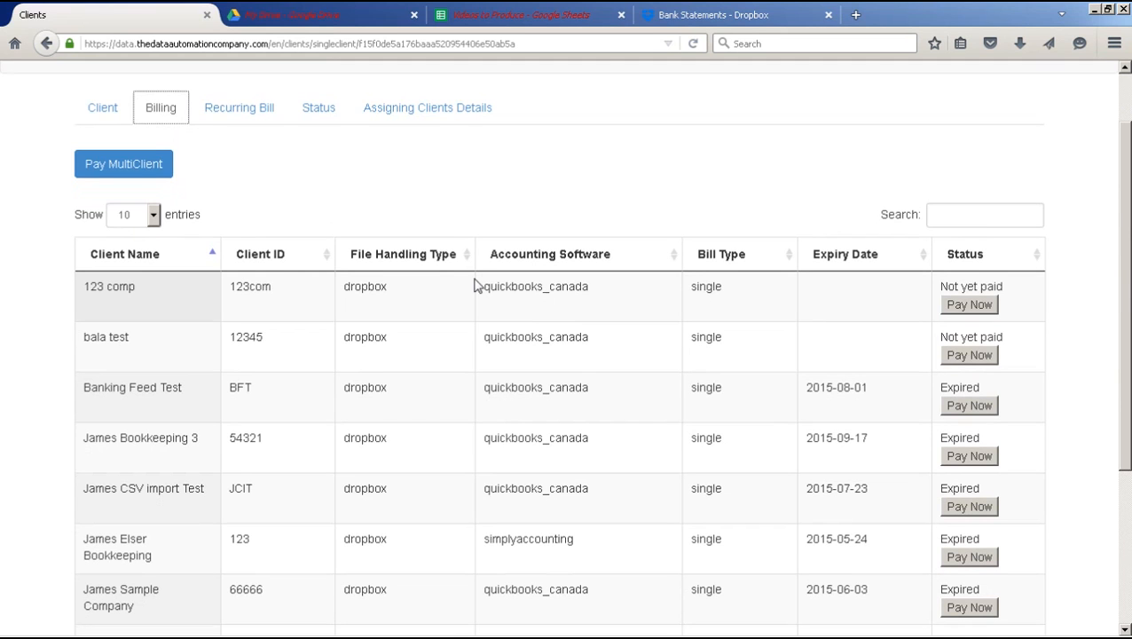
pyautogui.moveTo(649, 273)
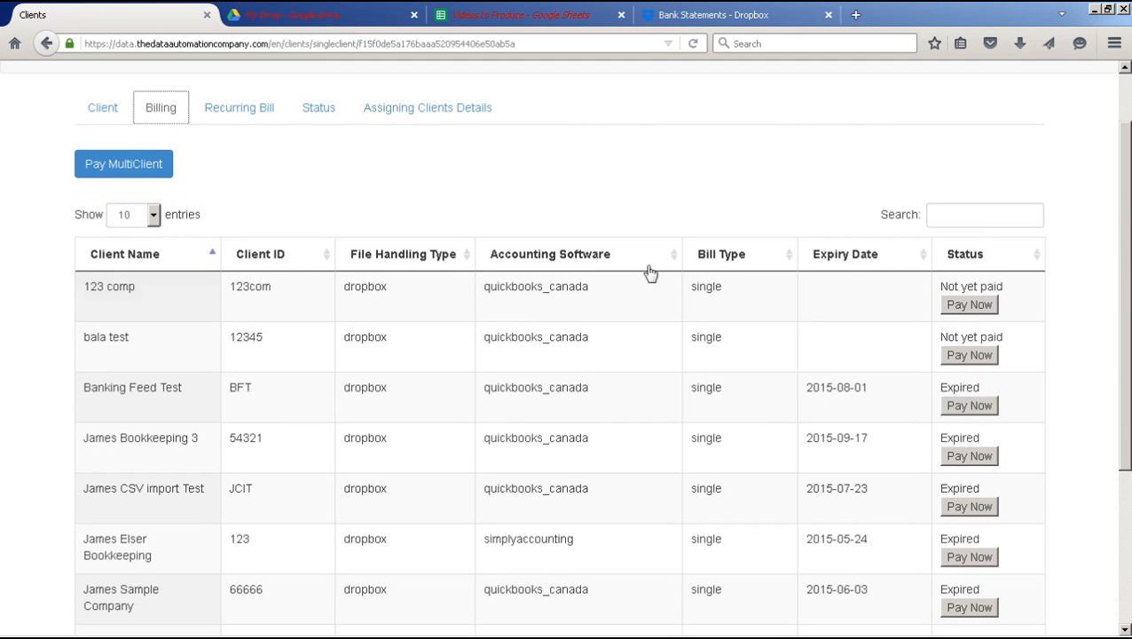
pyautogui.moveTo(968, 305)
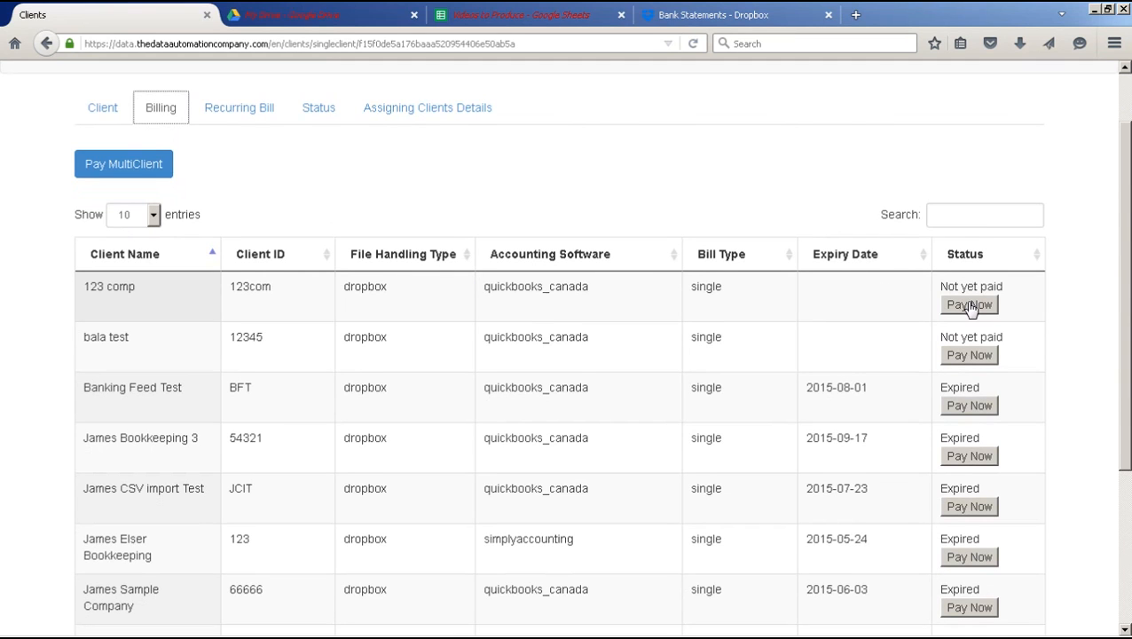
pyautogui.click(968, 305)
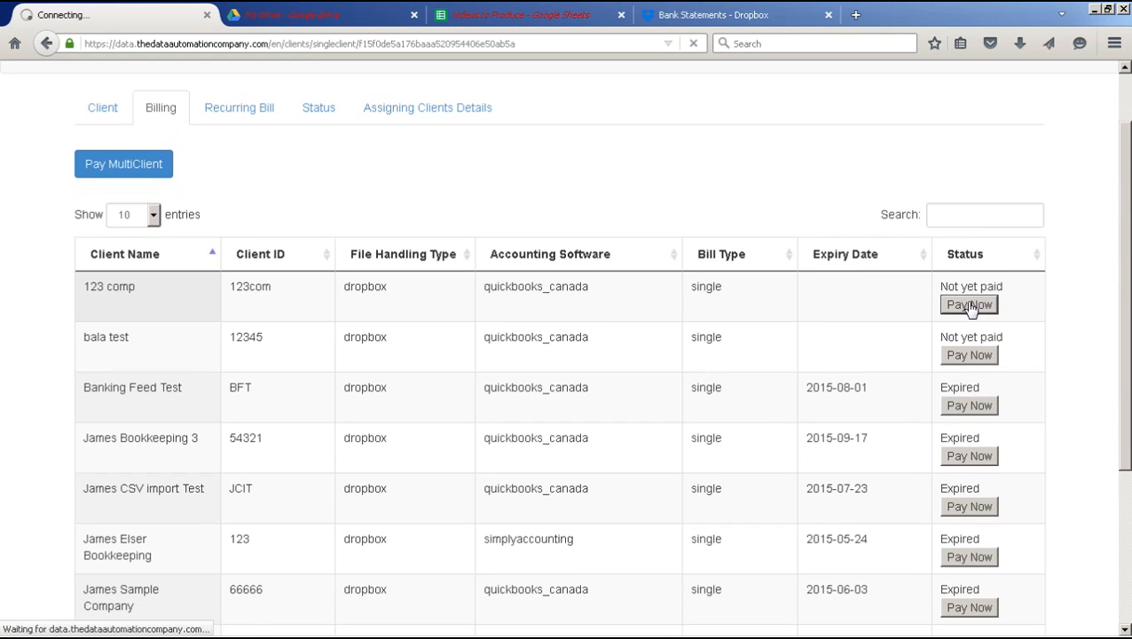
# - Review the Single User plans, add-on services and Subscription dropdown without changing them
pyautogui.click(969, 305)
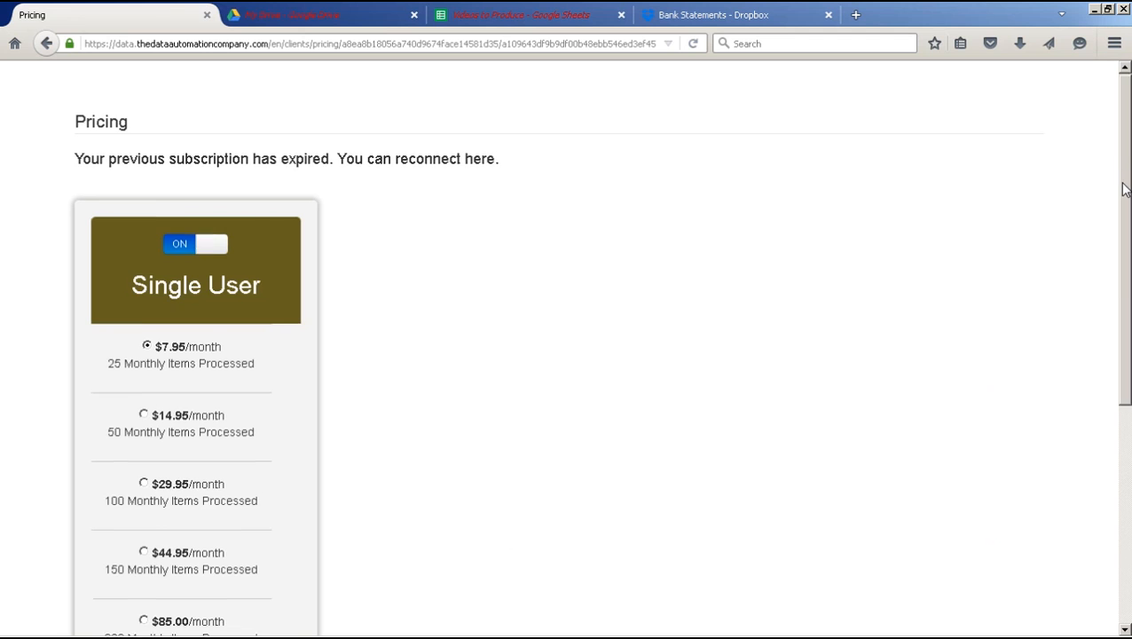
pyautogui.scroll(-3)
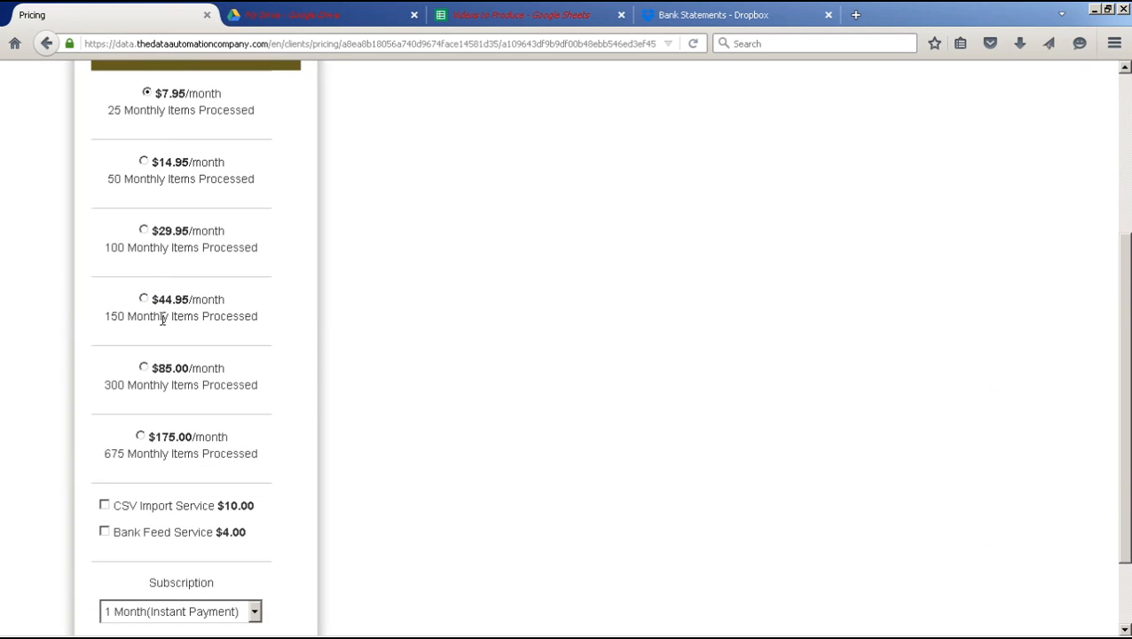
pyautogui.moveTo(181, 247)
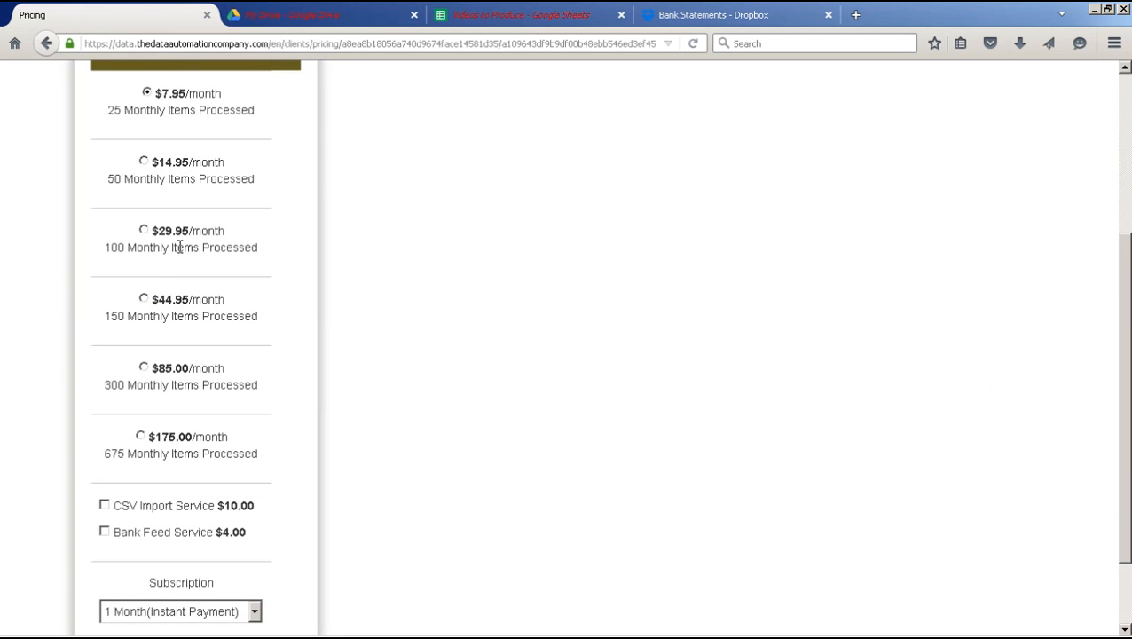
pyautogui.moveTo(79, 367)
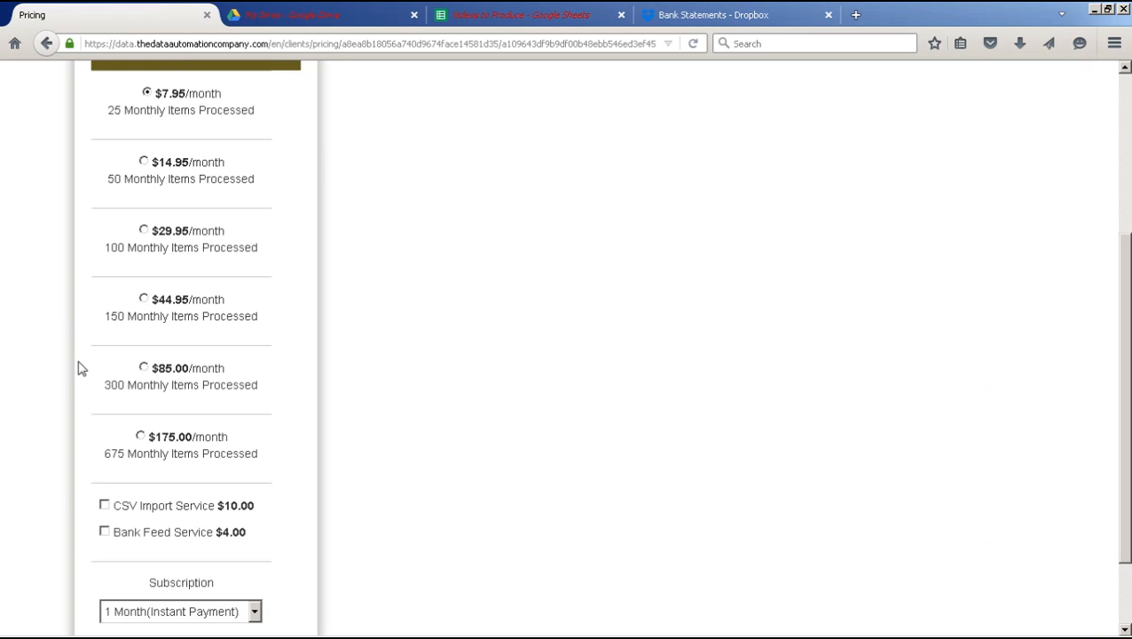
pyautogui.moveTo(155, 458)
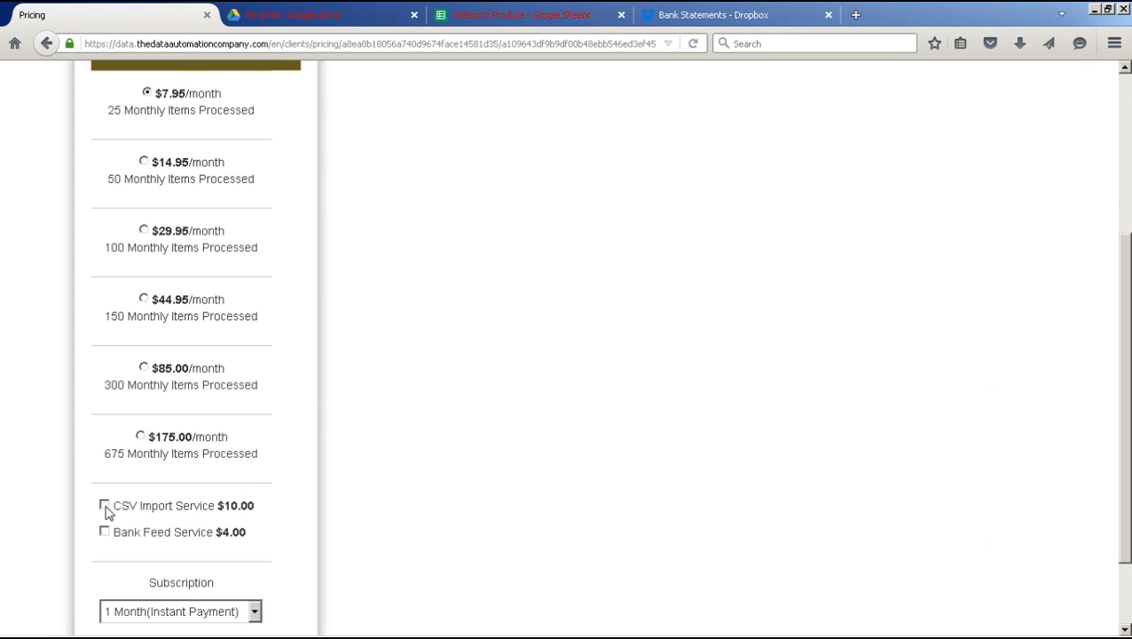
pyautogui.moveTo(110, 546)
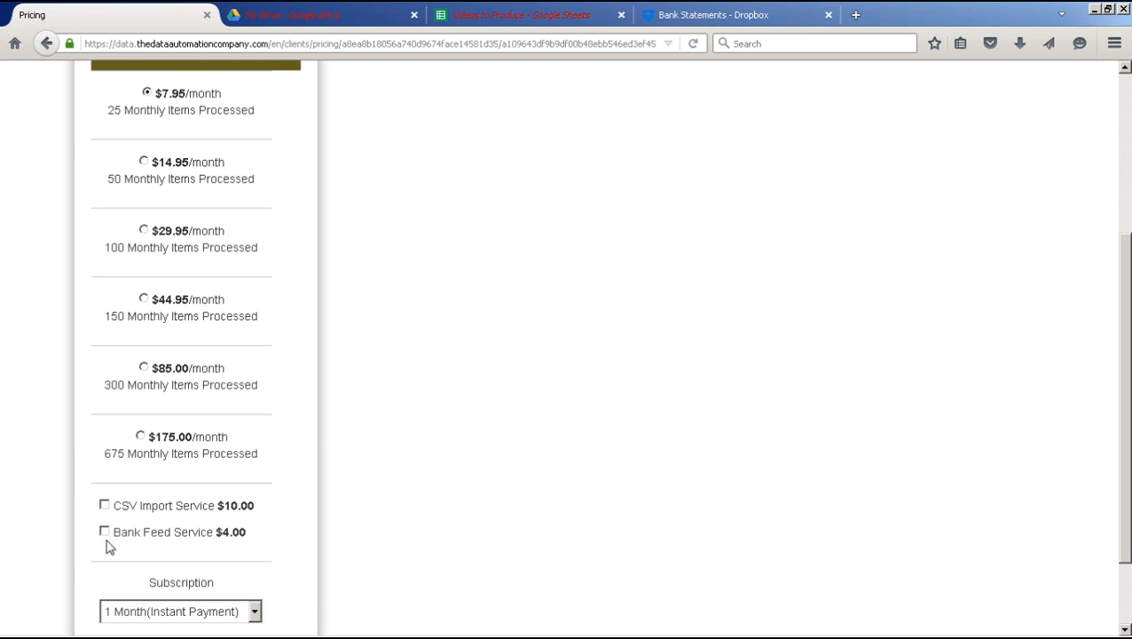
pyautogui.moveTo(234, 603)
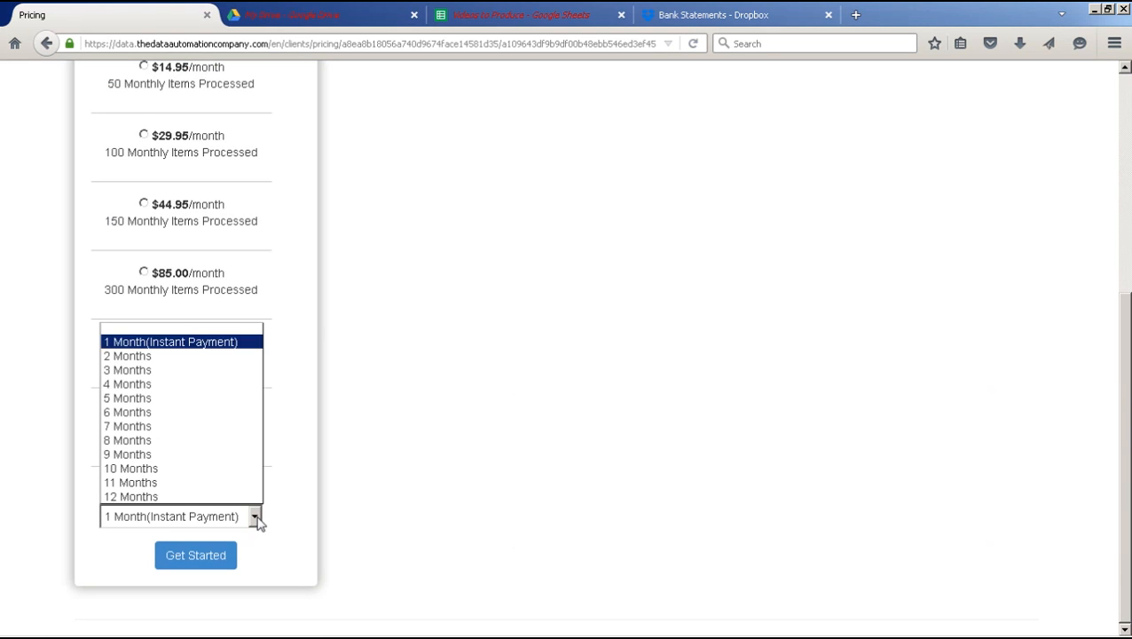
pyautogui.moveTo(131, 497)
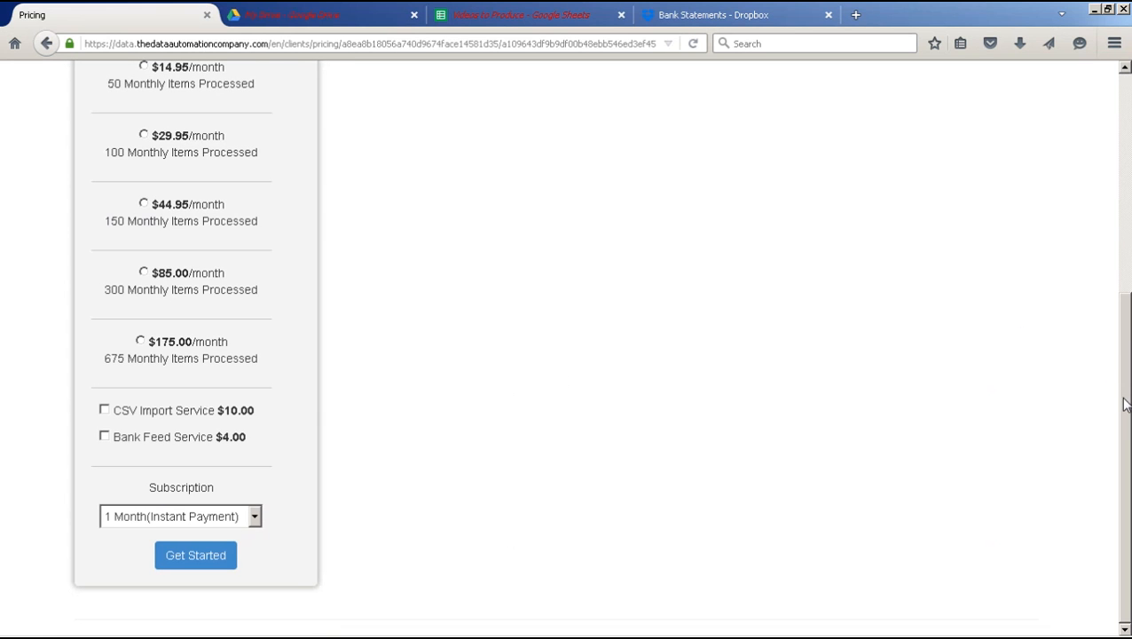
pyautogui.scroll(3)
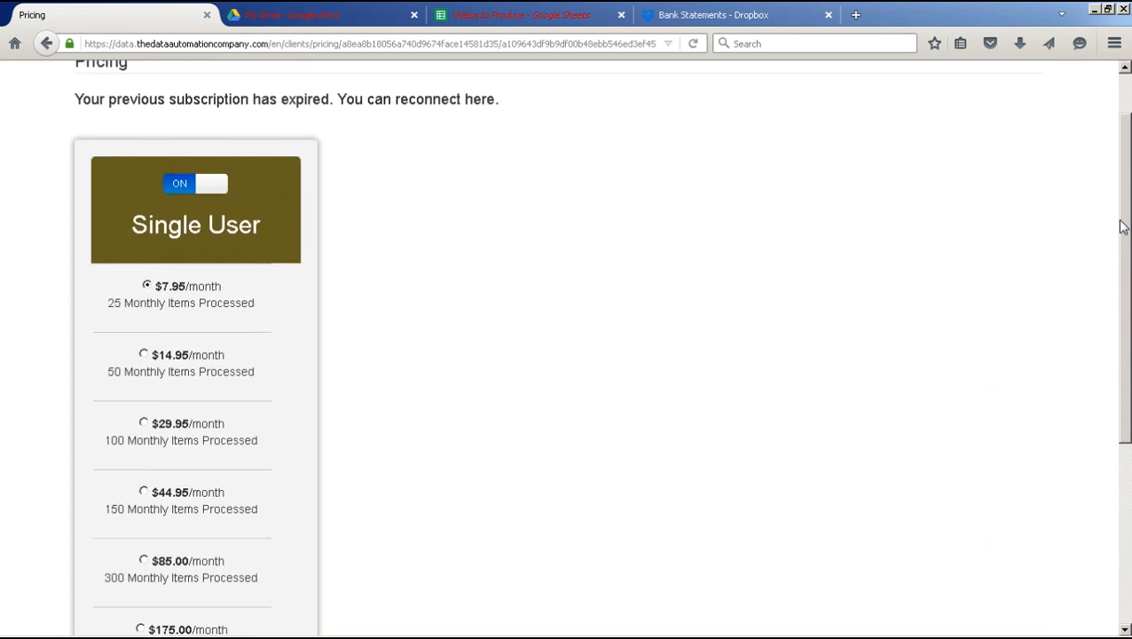
pyautogui.scroll(-3)
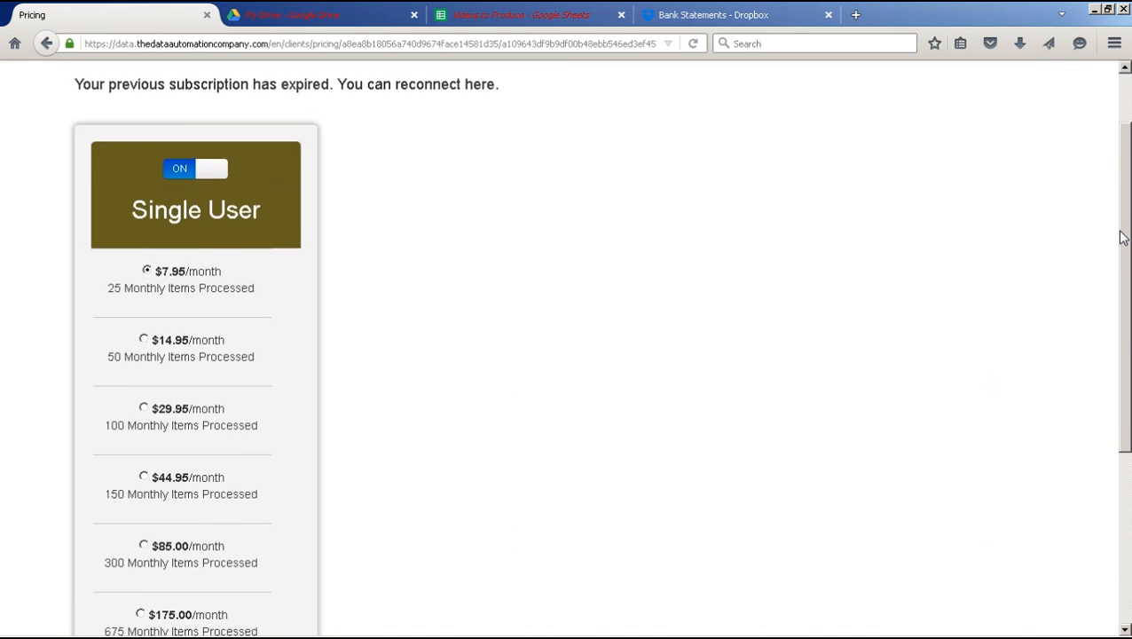
pyautogui.scroll(-3)
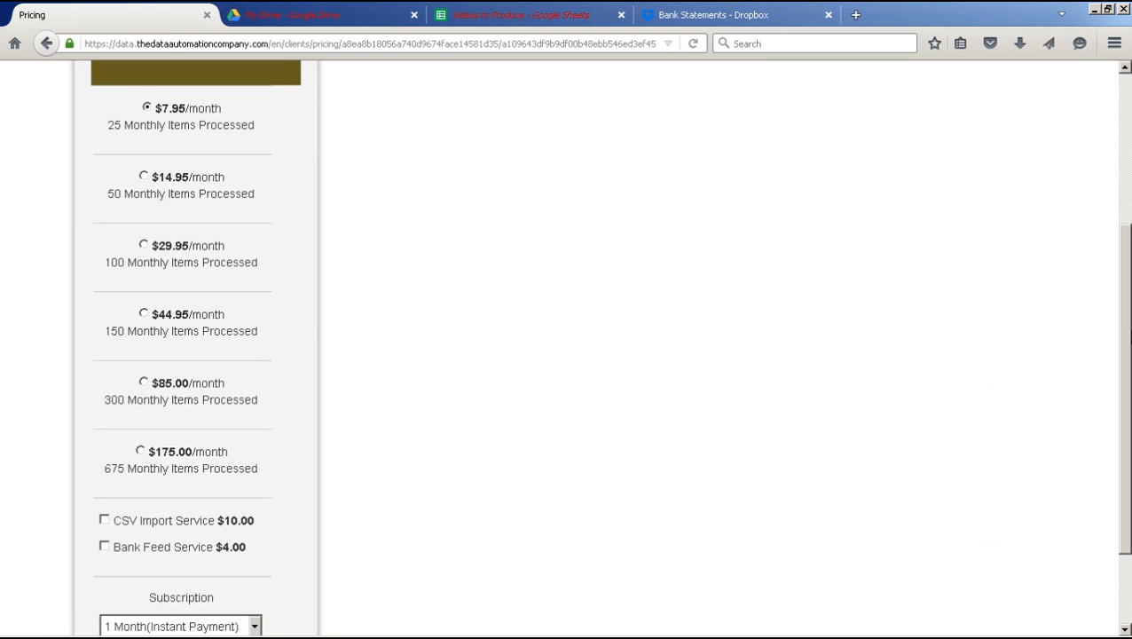
pyautogui.moveTo(1125, 368)
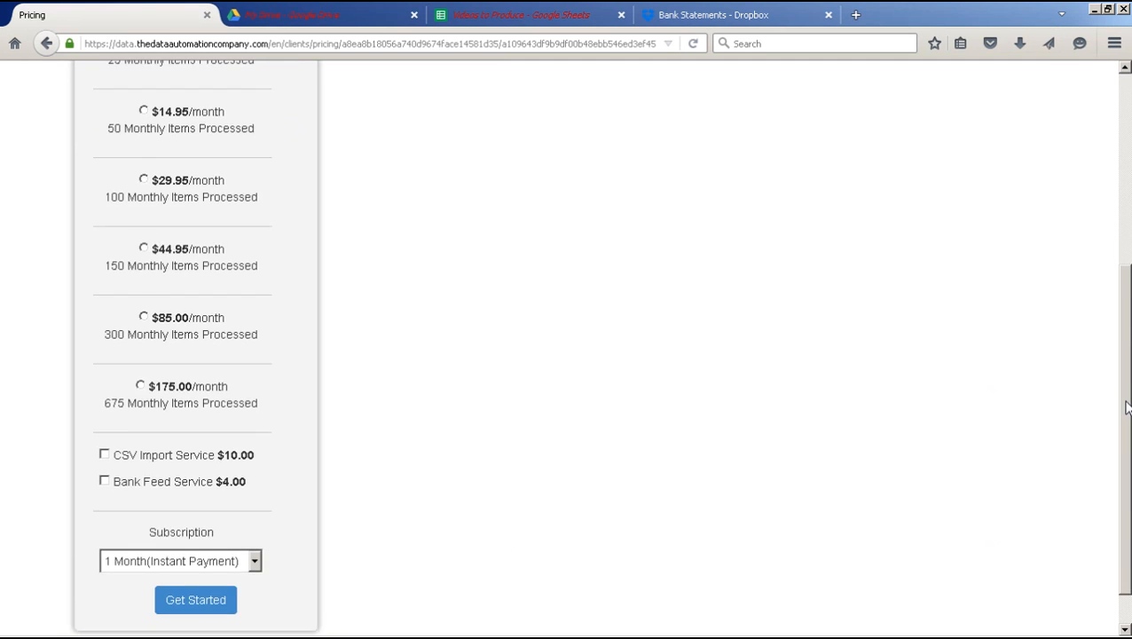
pyautogui.scroll(-3)
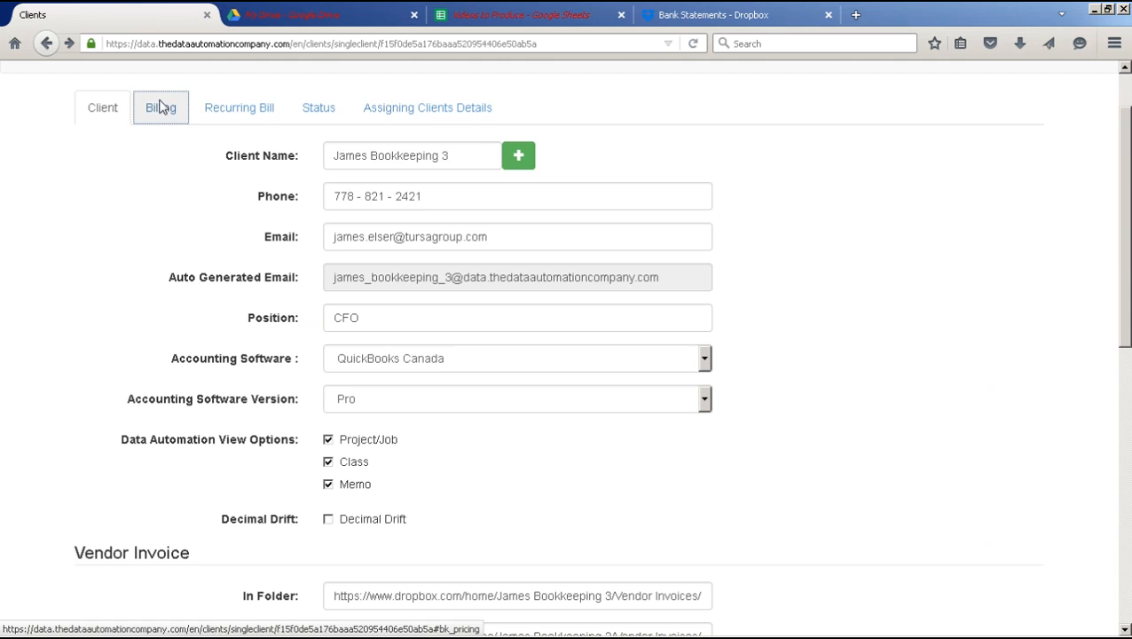
# - Go to the client's Billing tab and bring up the Pay MultiClient table
pyautogui.click(160, 108)
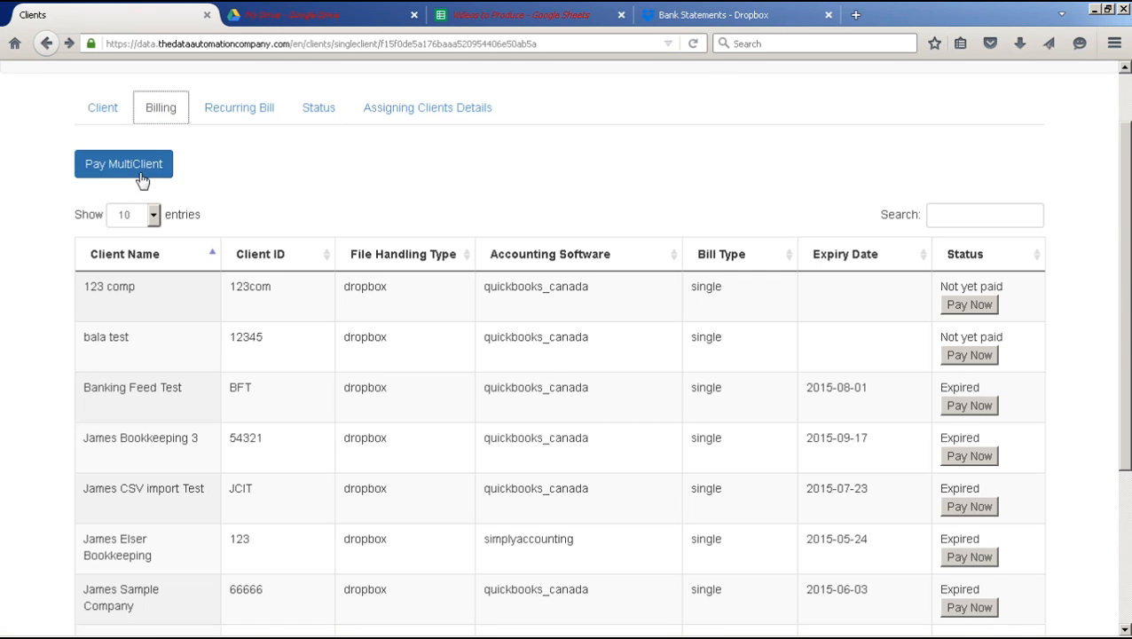
pyautogui.click(124, 163)
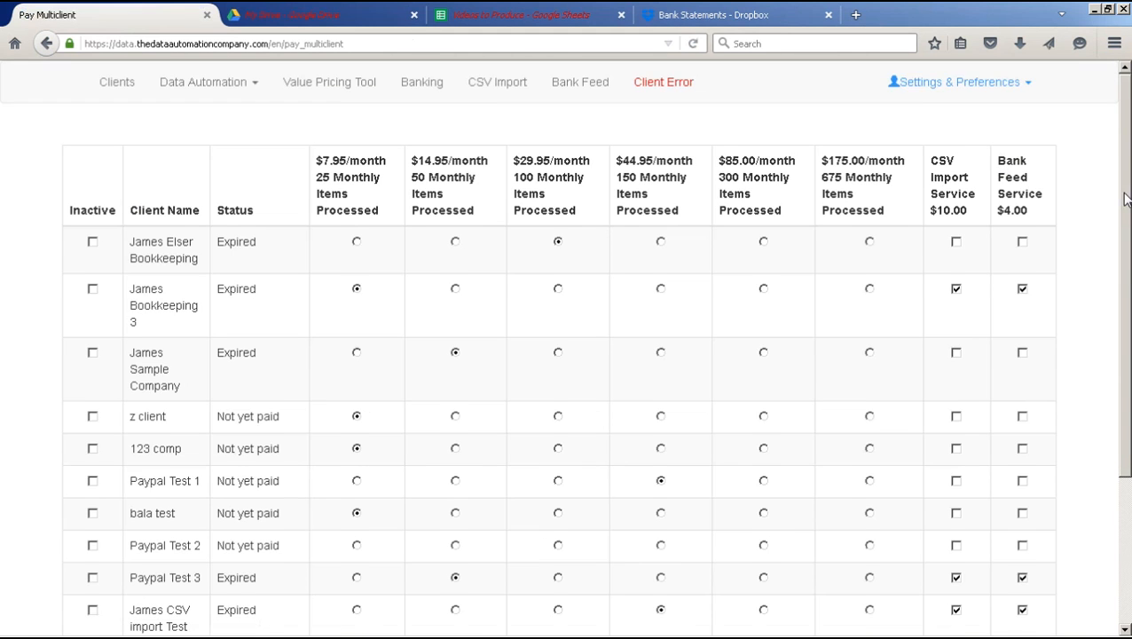
# - Submit the chosen client plans and add-ons with Get Started to proceed to PayPal checkout
pyautogui.scroll(-3)
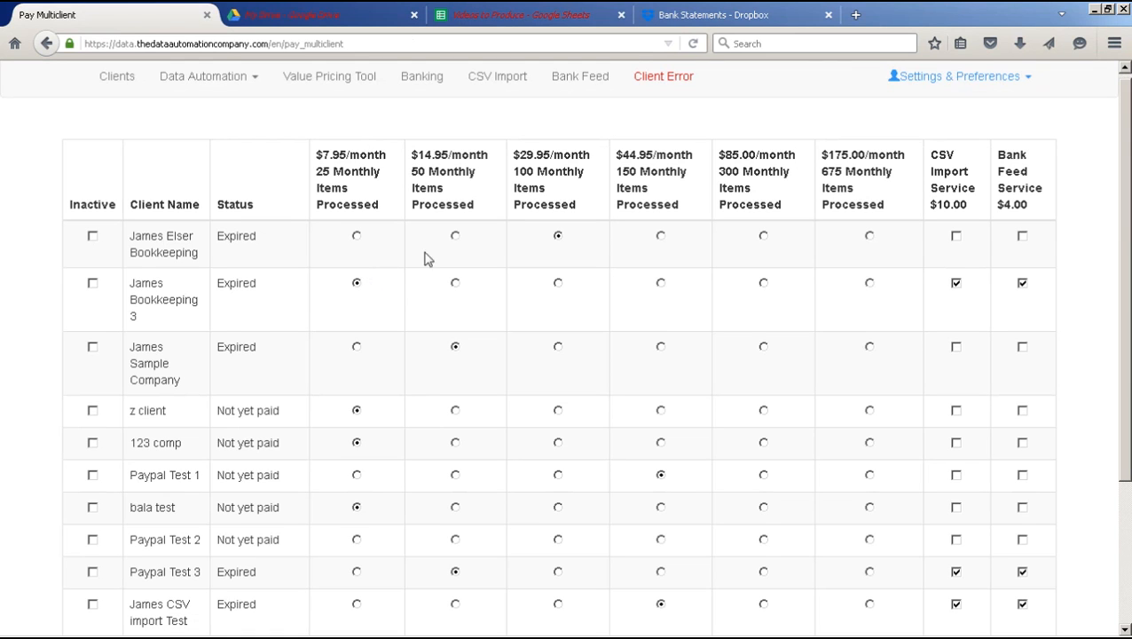
pyautogui.moveTo(706, 251)
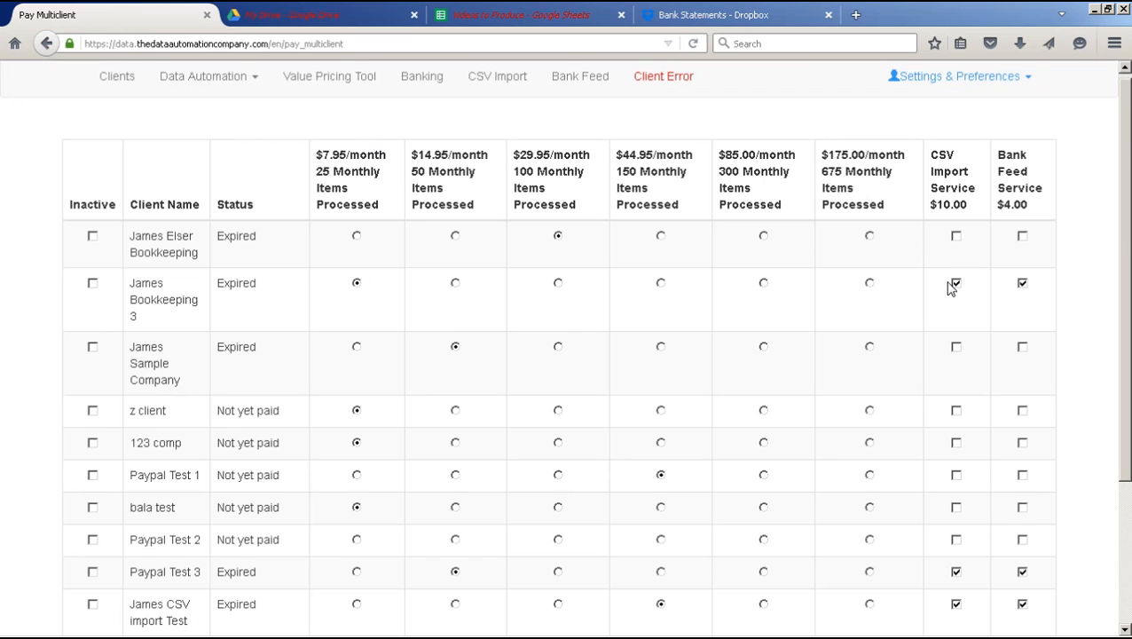
pyautogui.click(956, 282)
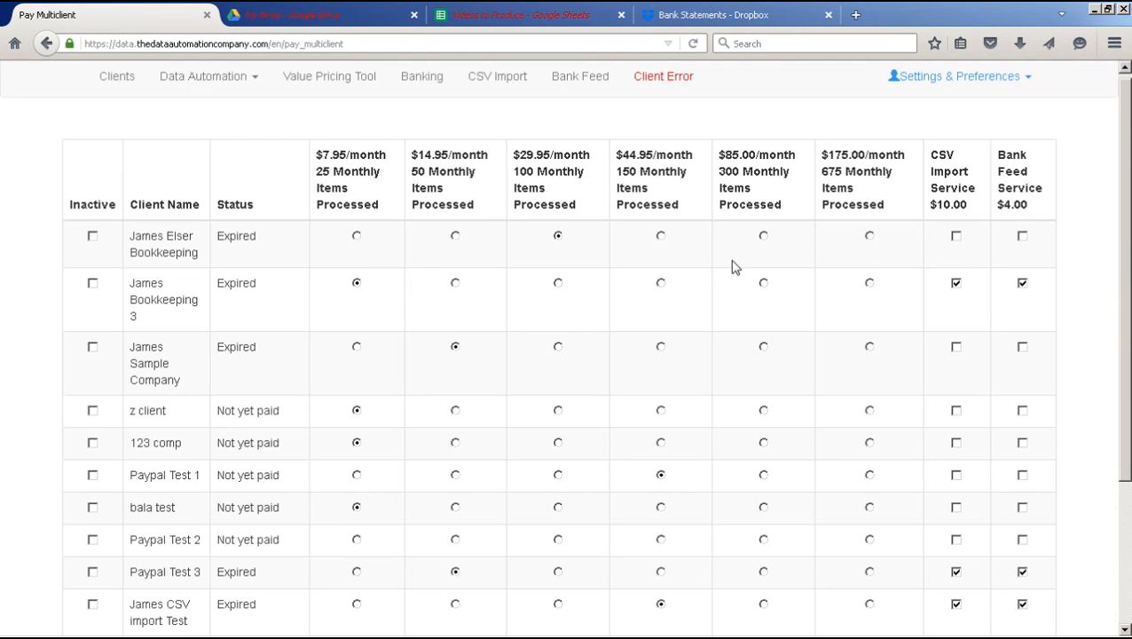
pyautogui.moveTo(1127, 293)
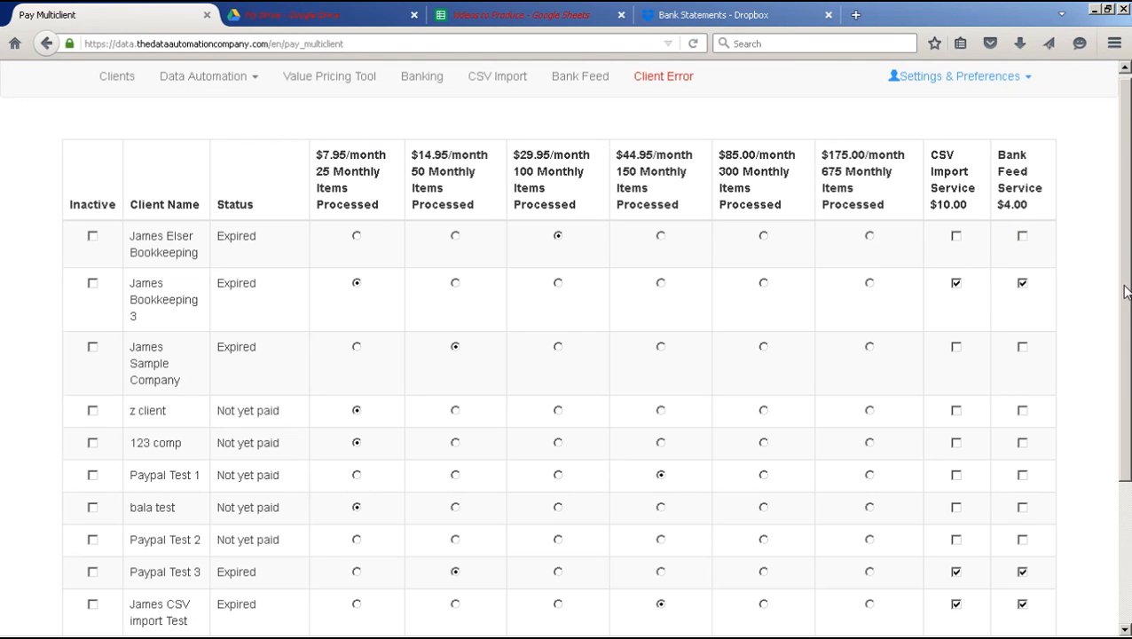
pyautogui.scroll(-3)
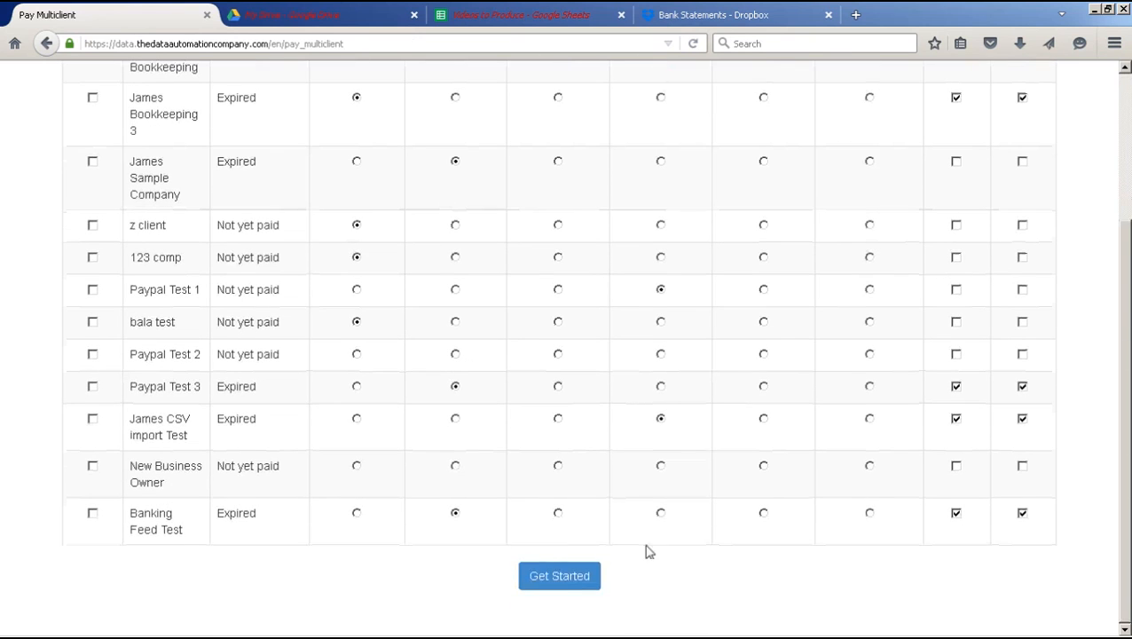
pyautogui.click(559, 575)
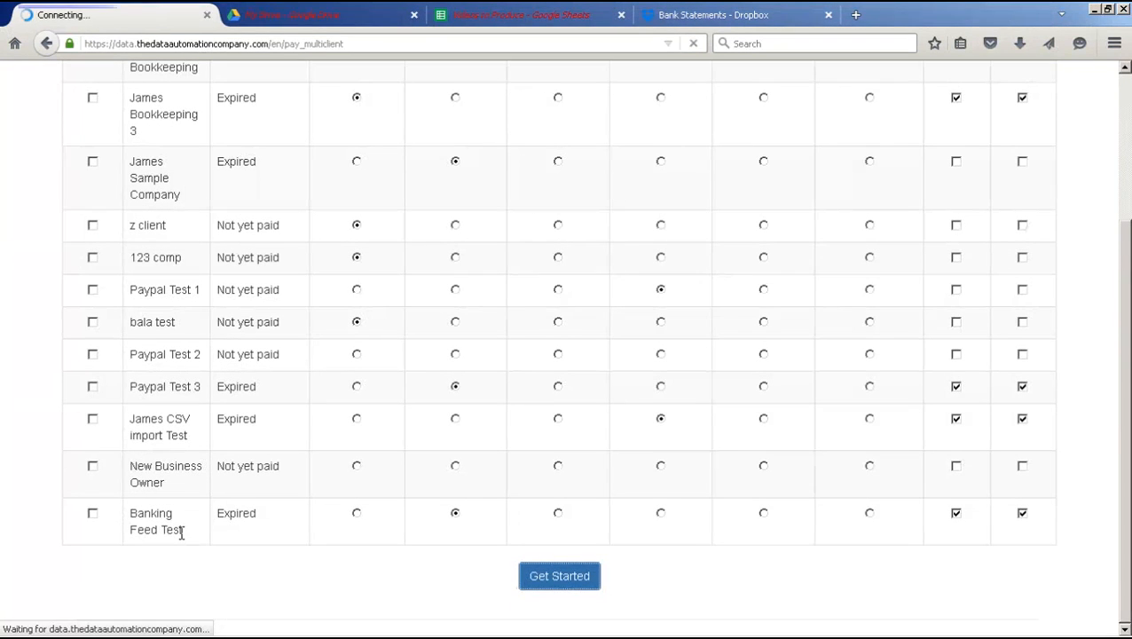
pyautogui.click(559, 575)
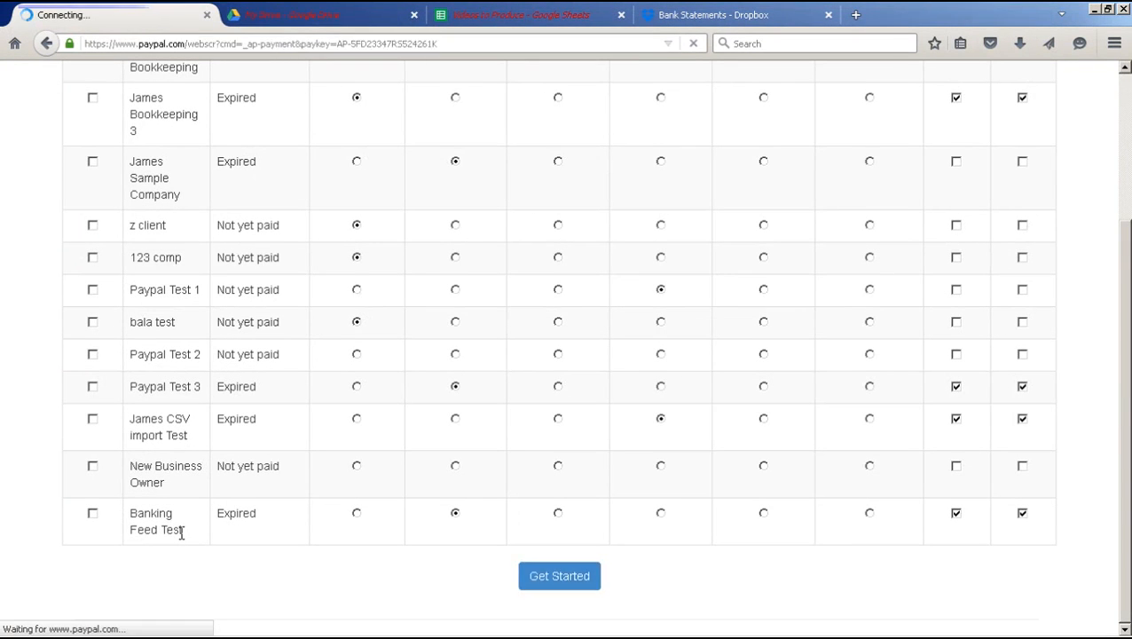
# - Review the $252.50 CAD PayPal summary, then go back to the multi-client payment page
pyautogui.click(559, 575)
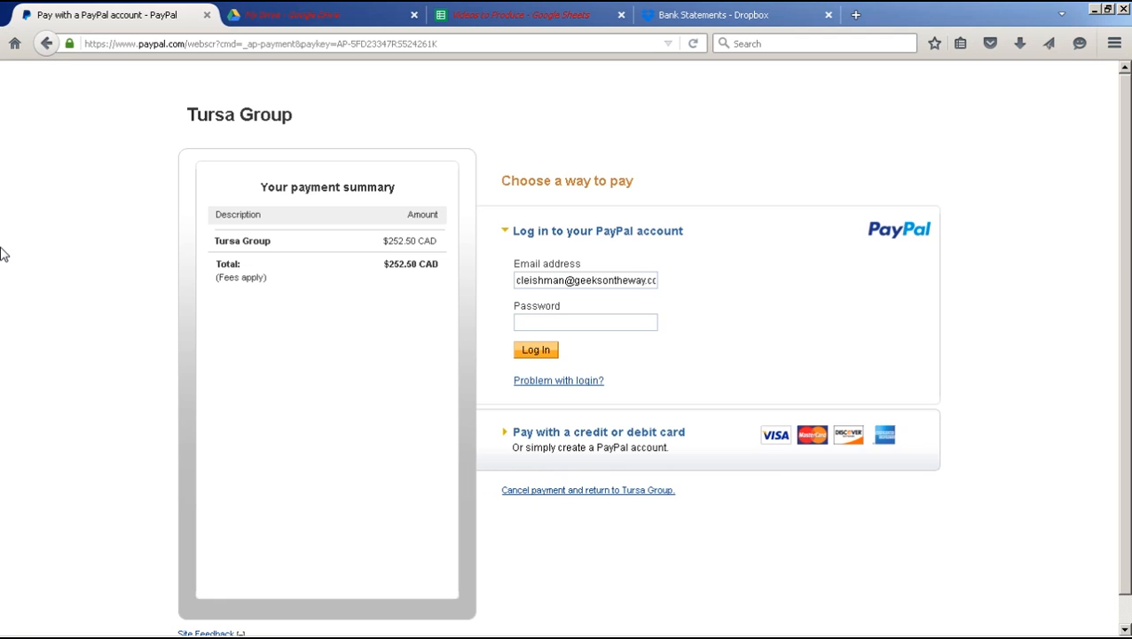
pyautogui.moveTo(935, 398)
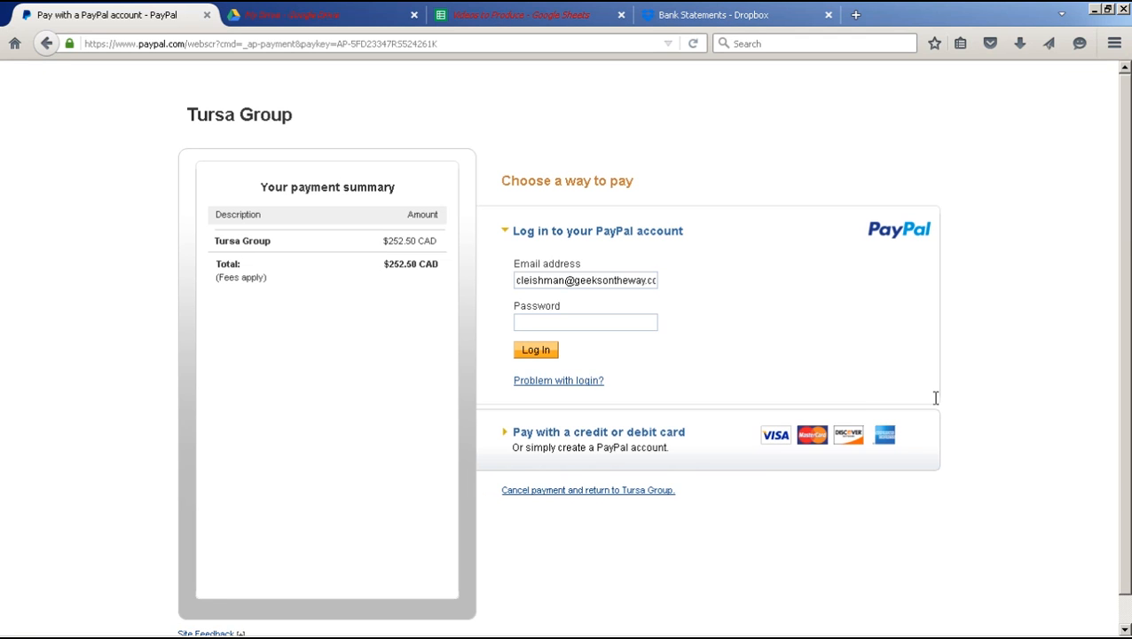
pyautogui.moveTo(642, 344)
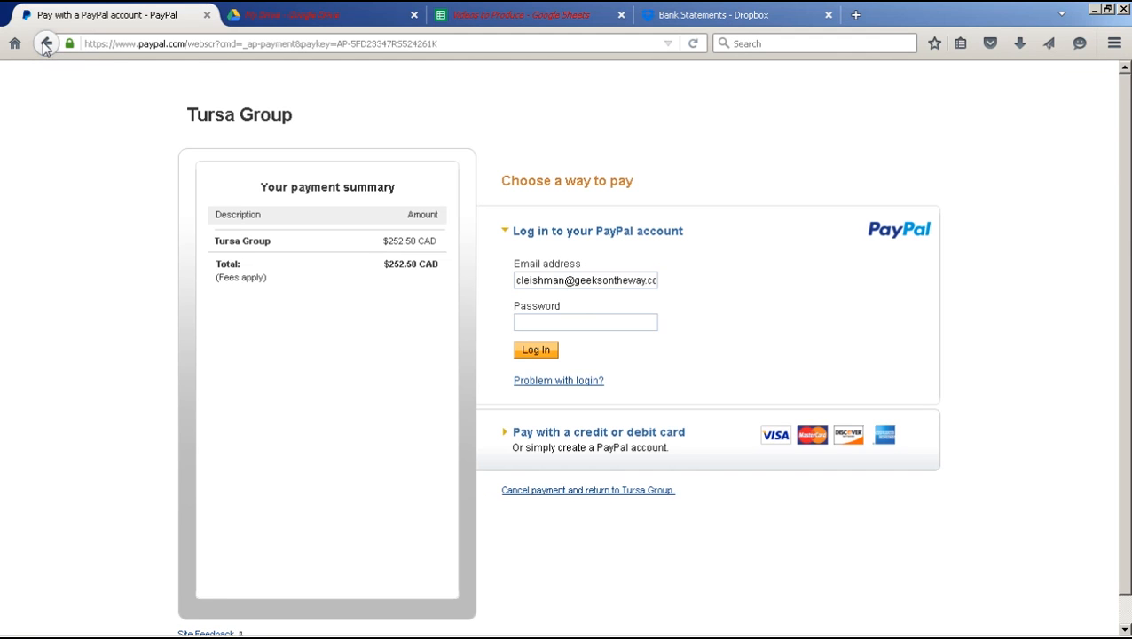
pyautogui.moveTo(46, 42)
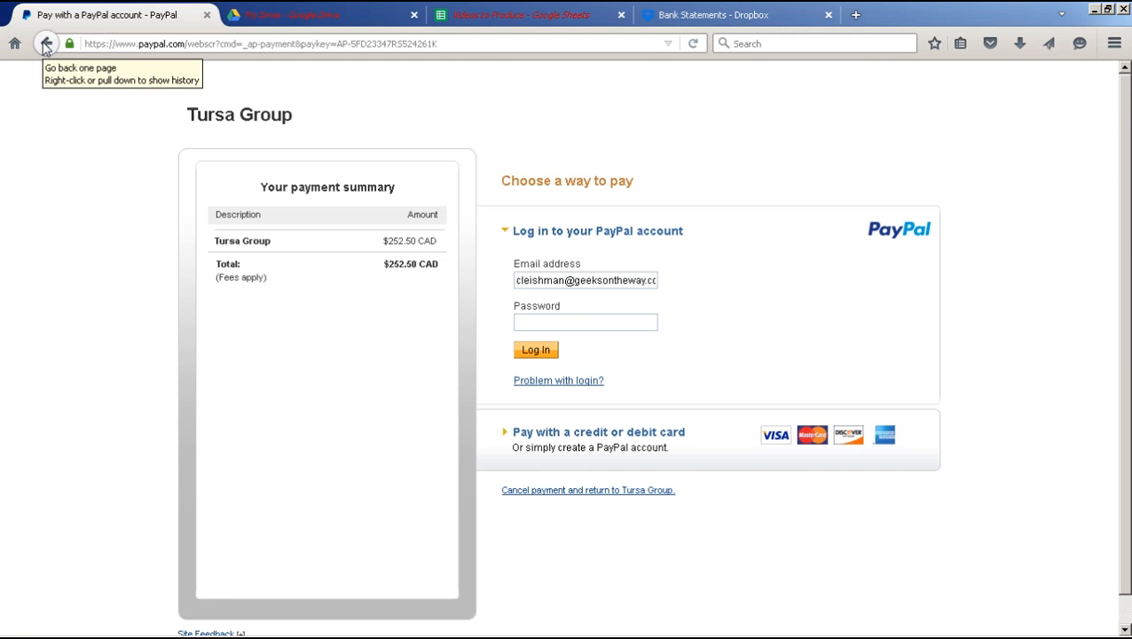
pyautogui.moveTo(71, 259)
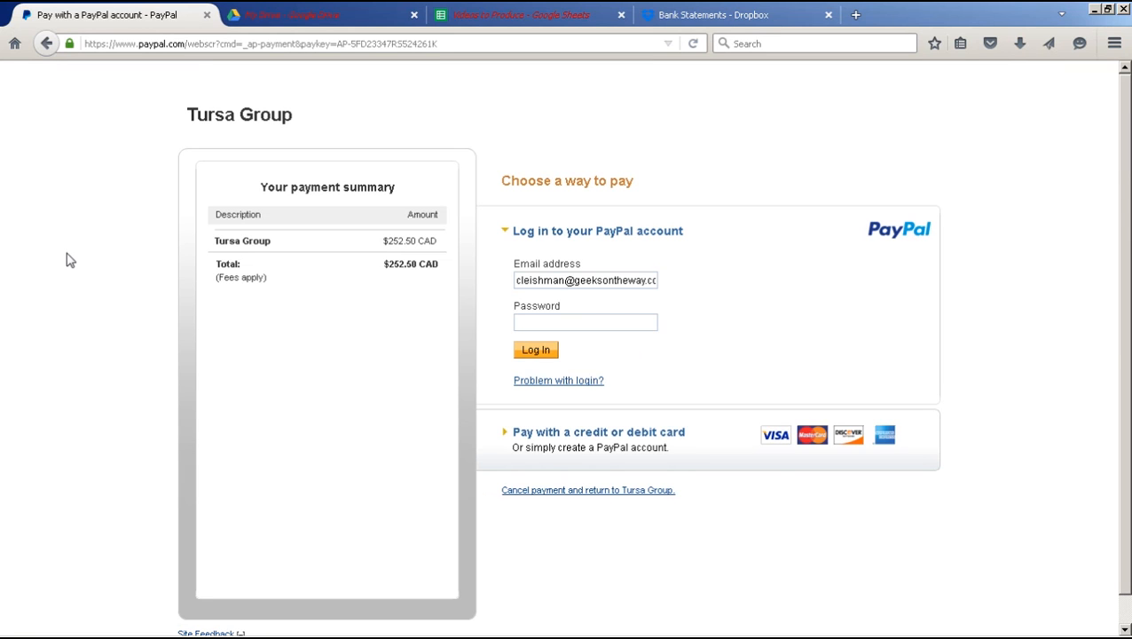
pyautogui.moveTo(87, 132)
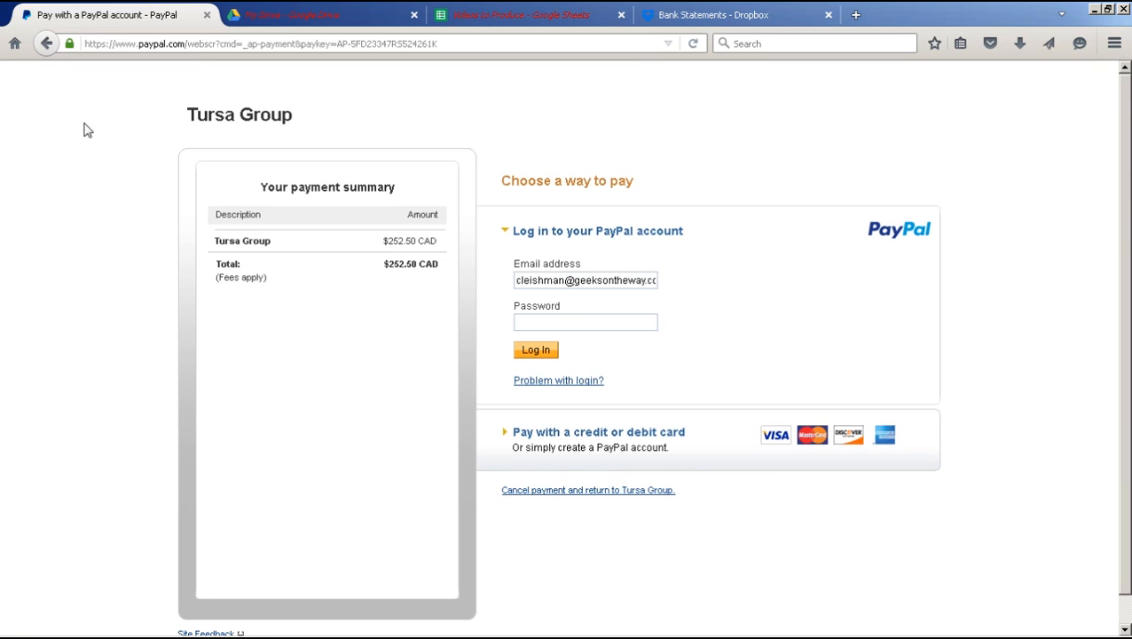
pyautogui.moveTo(46, 42)
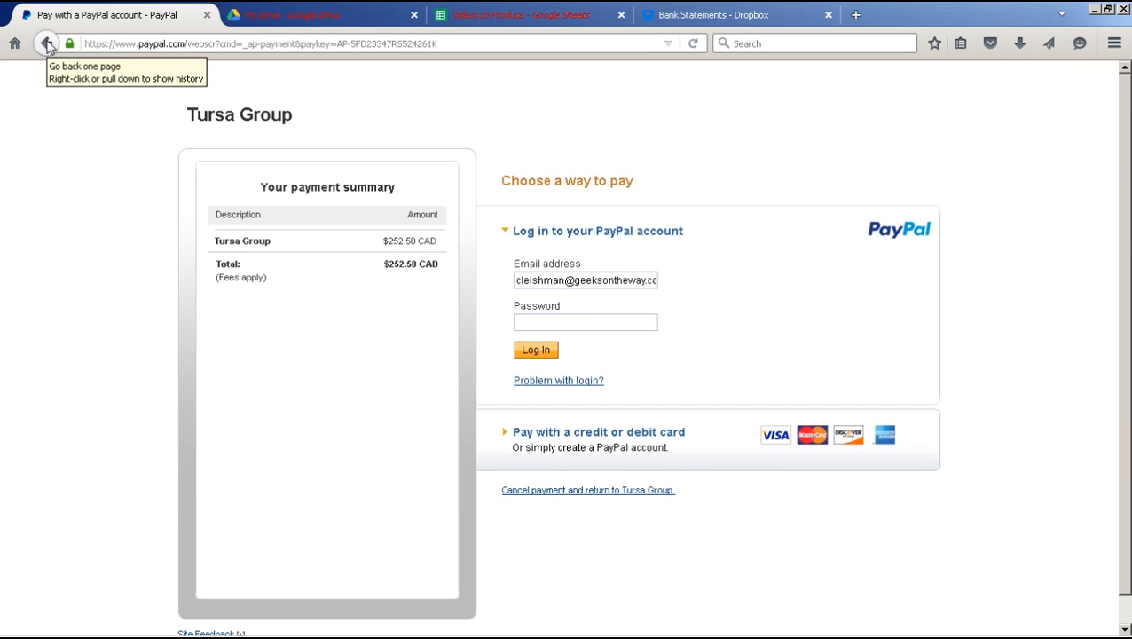
pyautogui.click(47, 42)
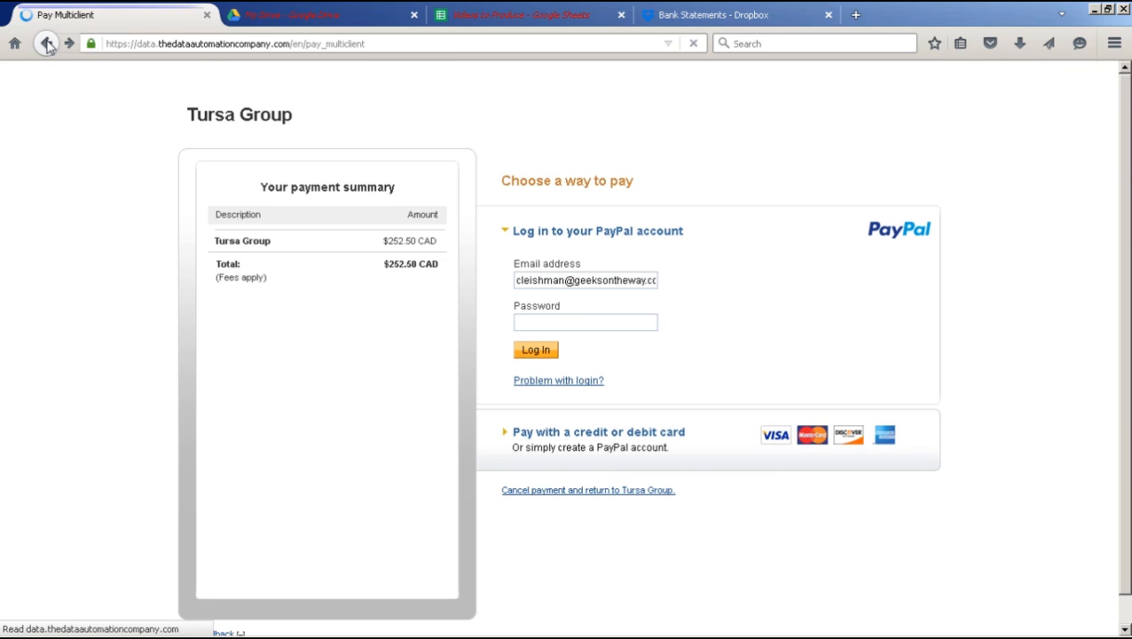
# - Return to the top of the reloaded Pay MultiClient table listing every client as Not yet paid
pyautogui.click(47, 42)
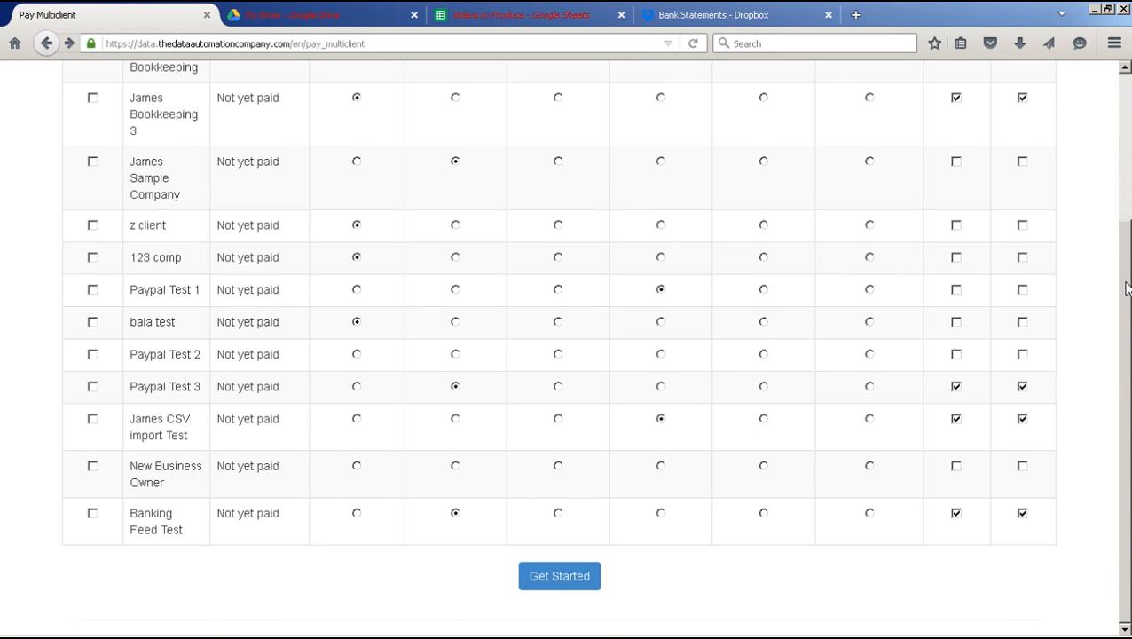
pyautogui.scroll(3)
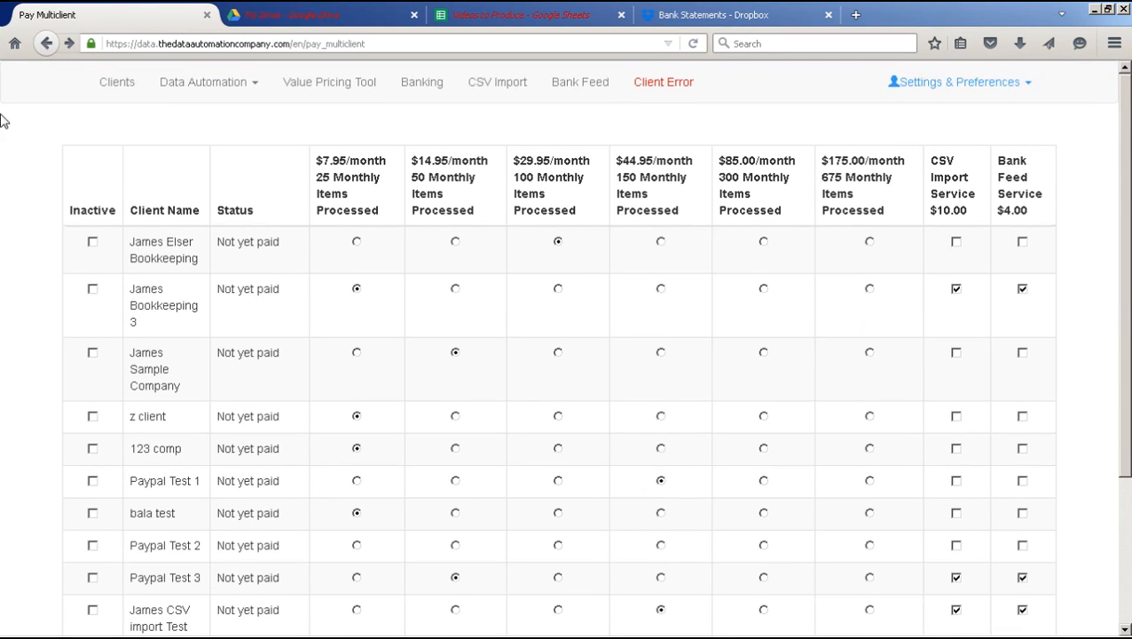
pyautogui.moveTo(7, 145)
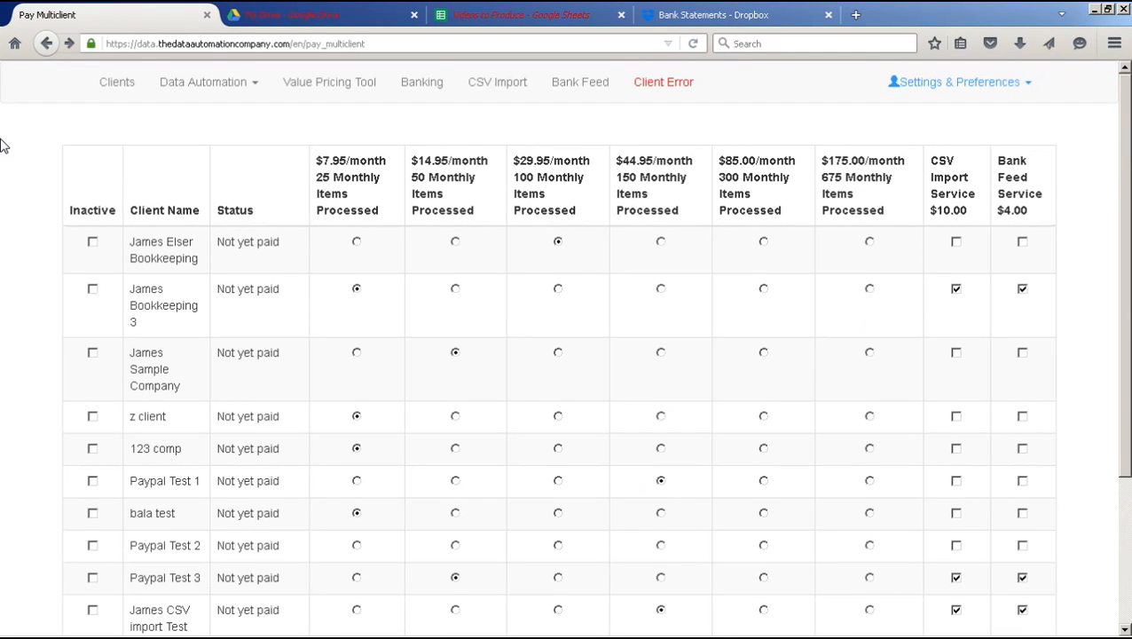